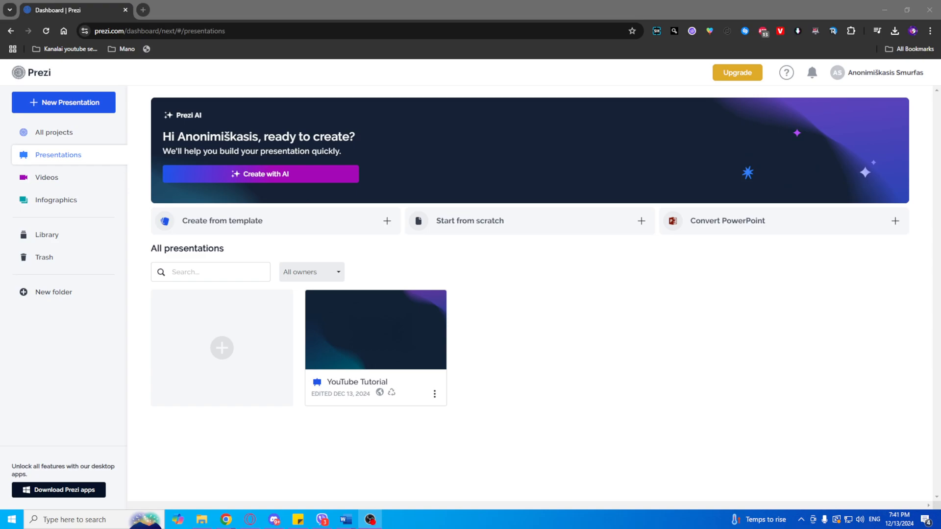
mouse_move(484, 273)
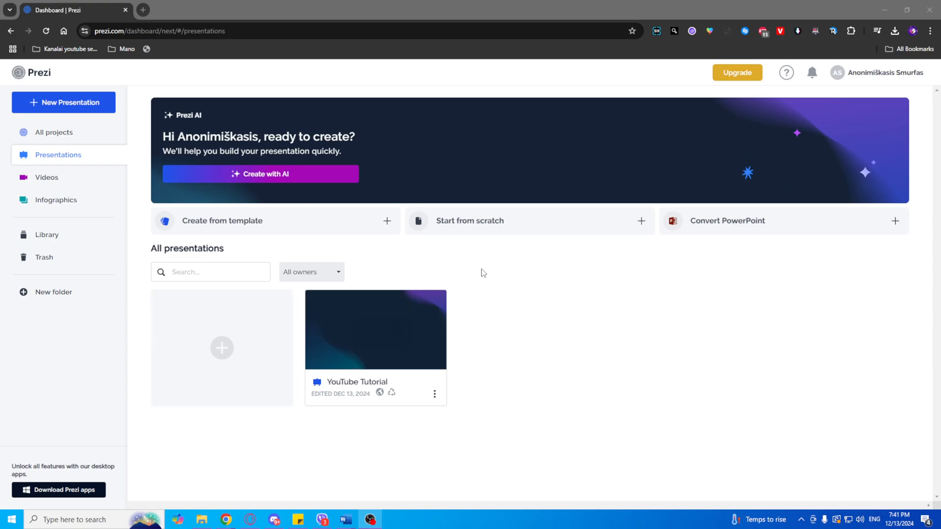
mouse_move(668, 329)
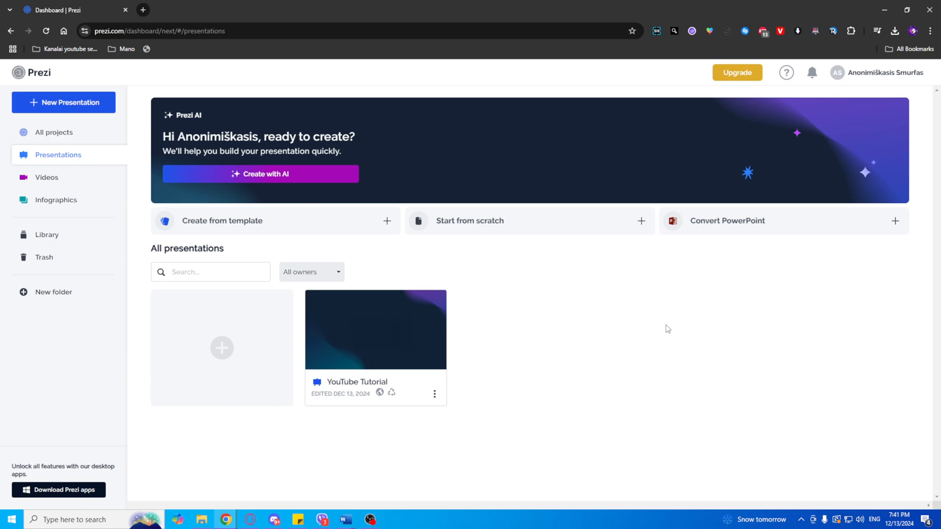
mouse_move(200, 131)
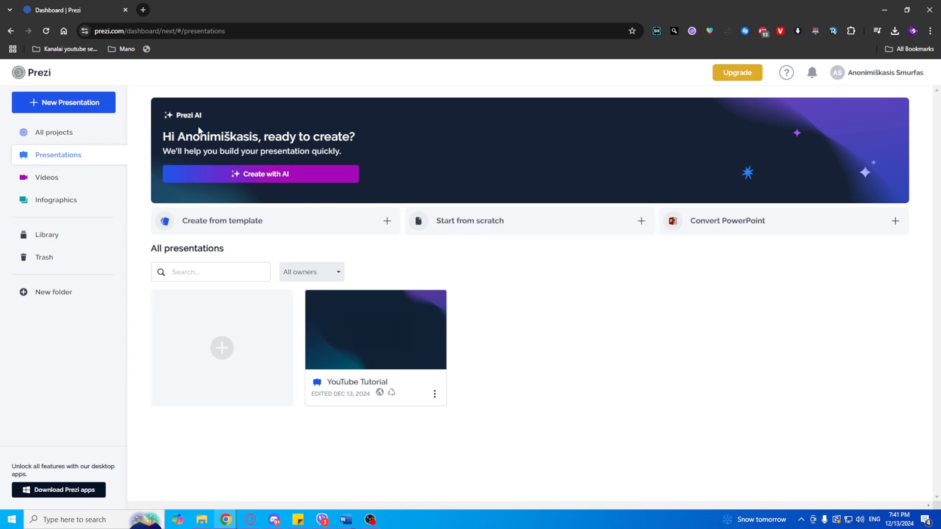
mouse_move(15, 67)
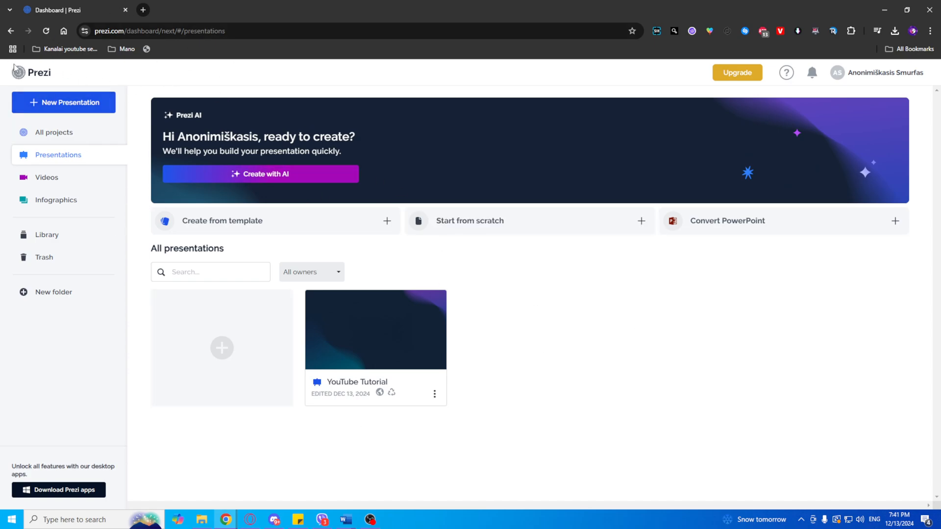
mouse_move(42, 91)
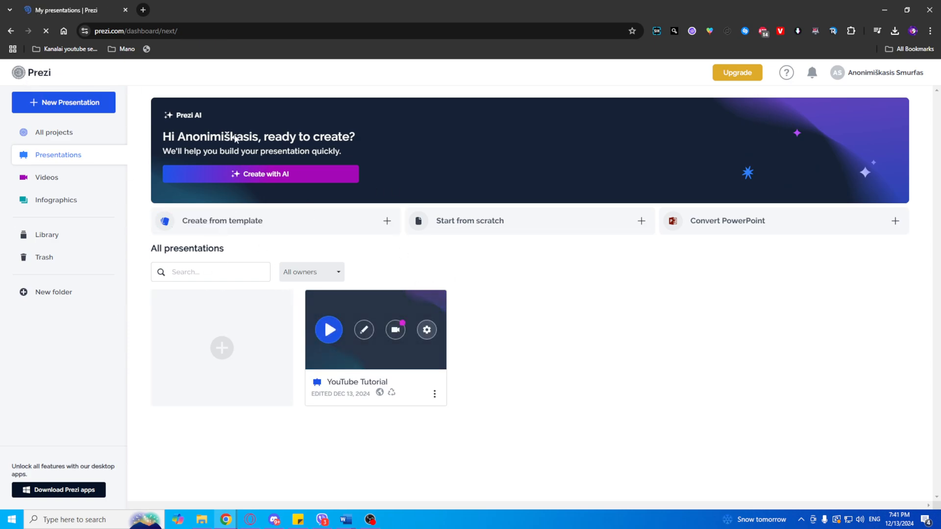
Step: Open the YouTube Tutorial project from All projects in the editor and show its Share options
click(54, 132)
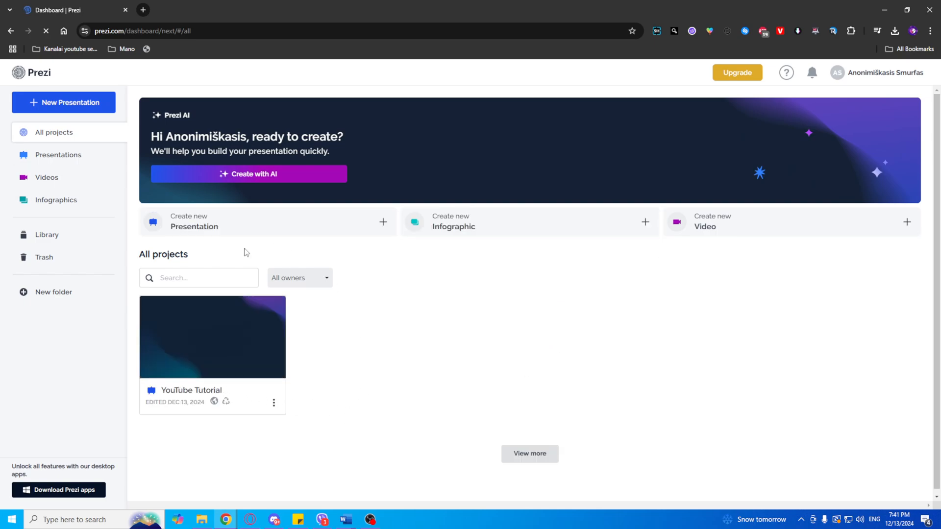
mouse_move(212, 337)
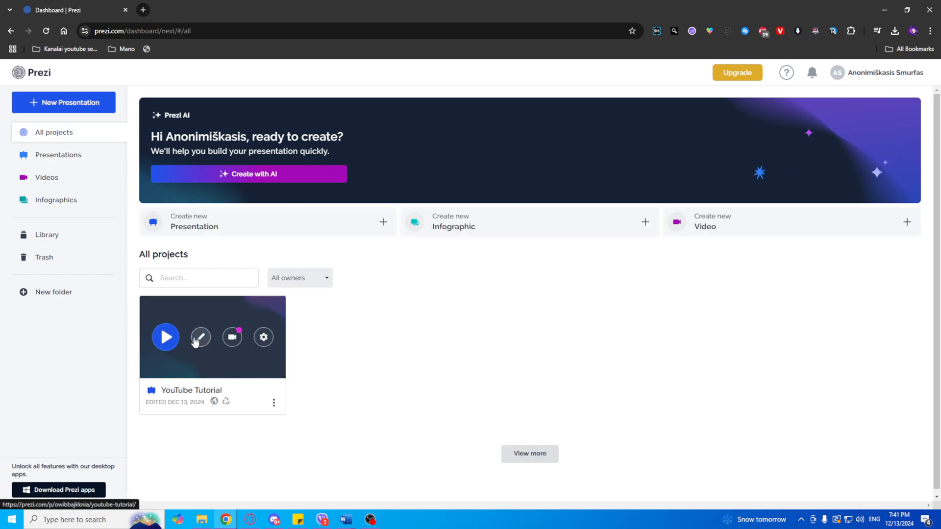
click(200, 336)
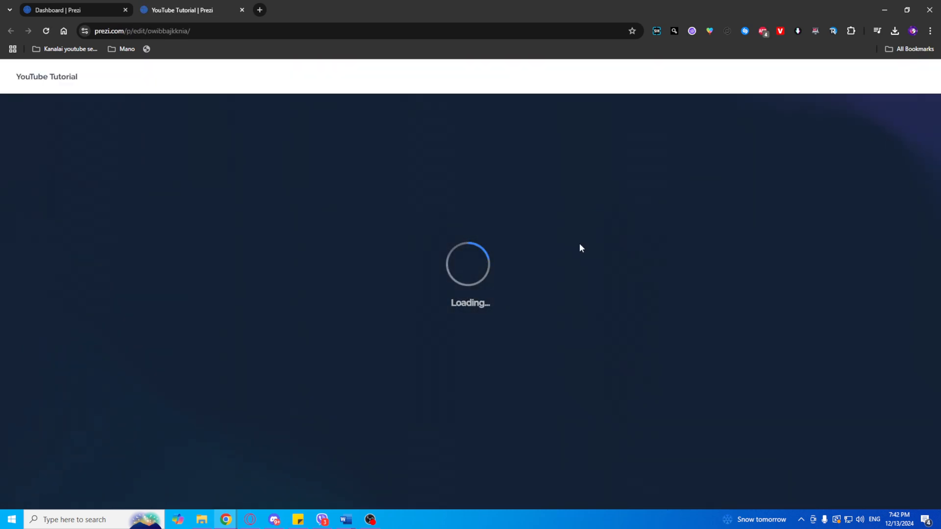
mouse_move(575, 252)
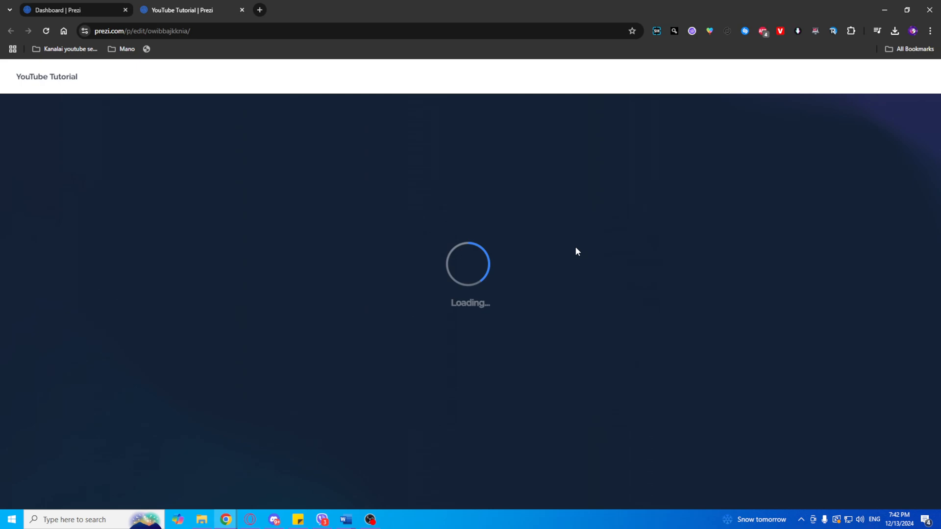
mouse_move(334, 258)
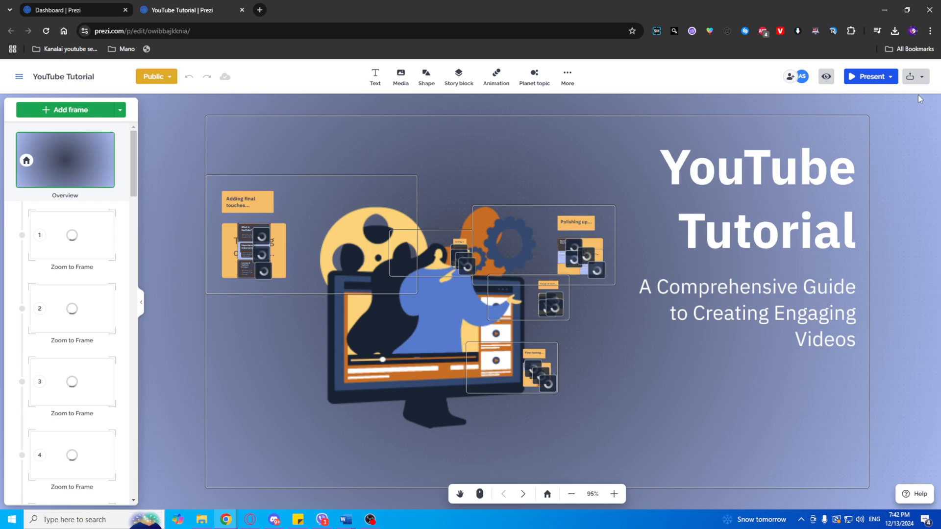
click(912, 77)
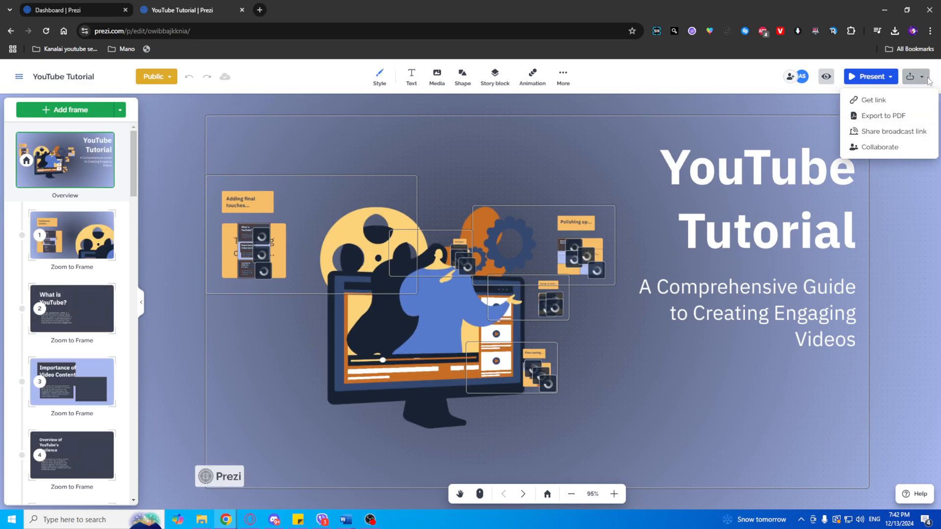
mouse_move(880, 115)
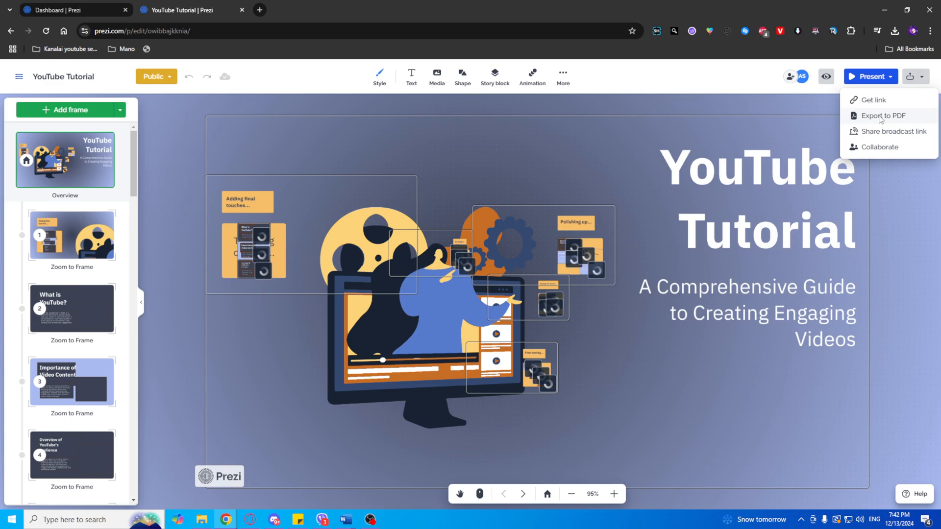
Step: Choose Export to PDF, triggering the Prezi Edu Plus upgrade offer
click(882, 116)
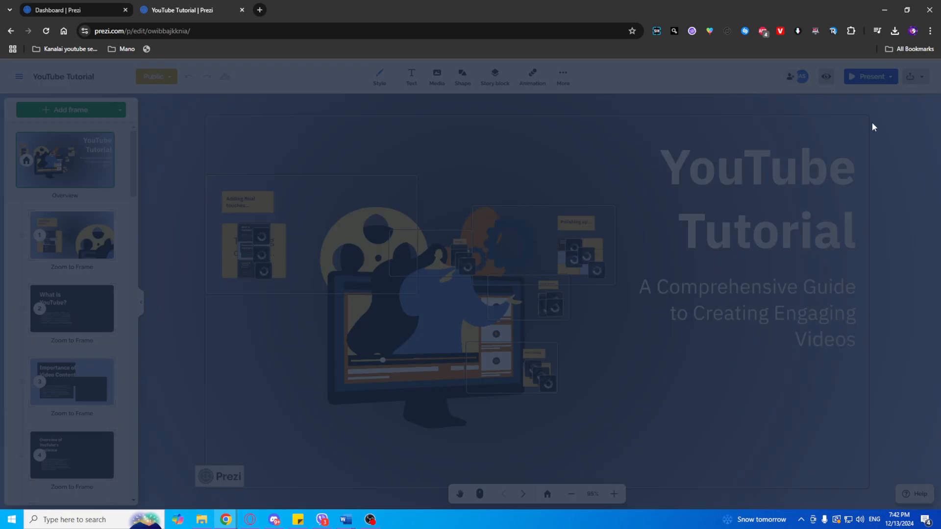
mouse_move(149, 249)
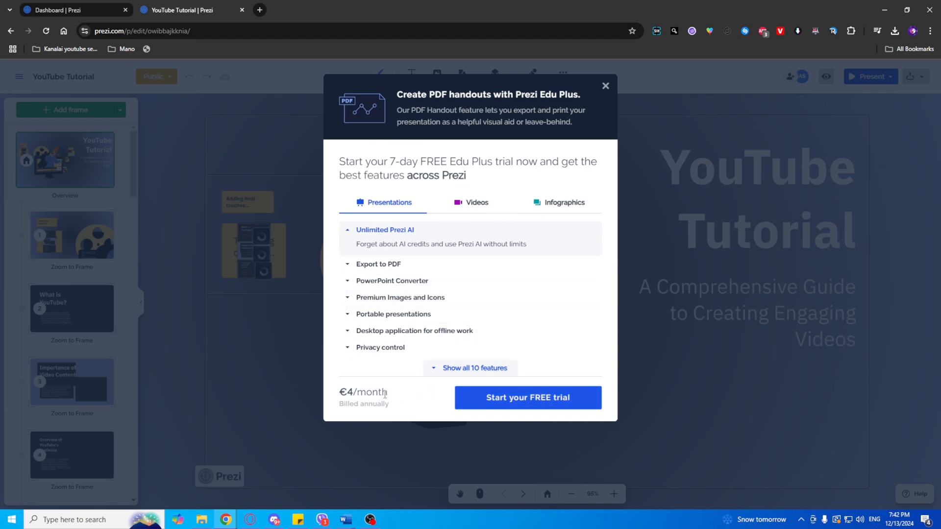
mouse_move(311, 401)
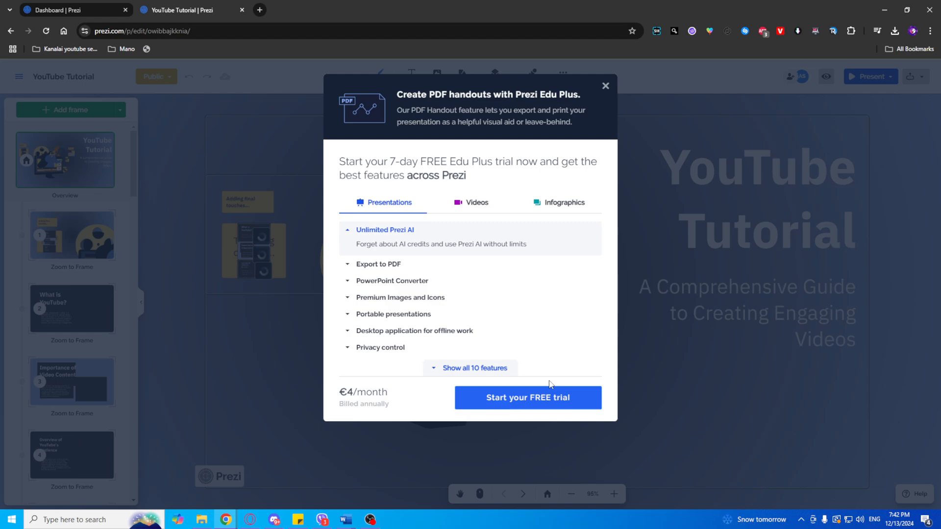
mouse_move(382, 379)
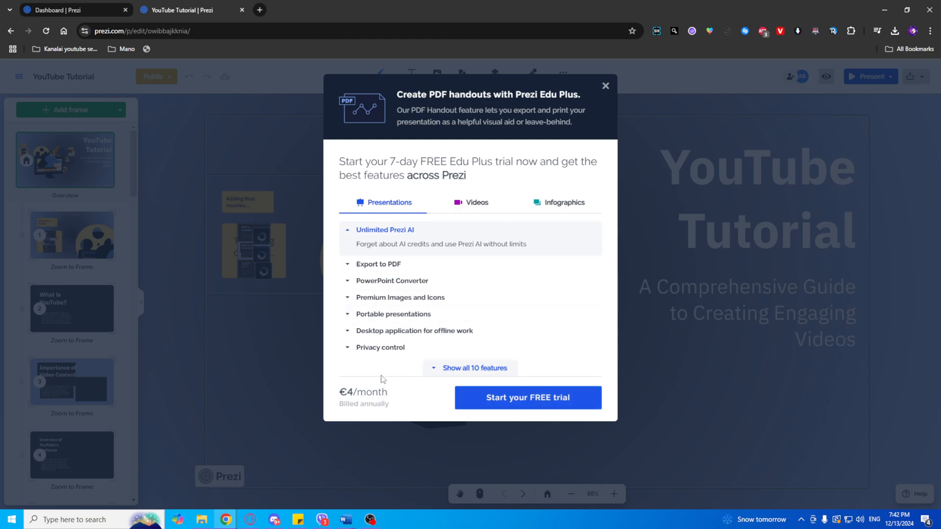
mouse_move(453, 204)
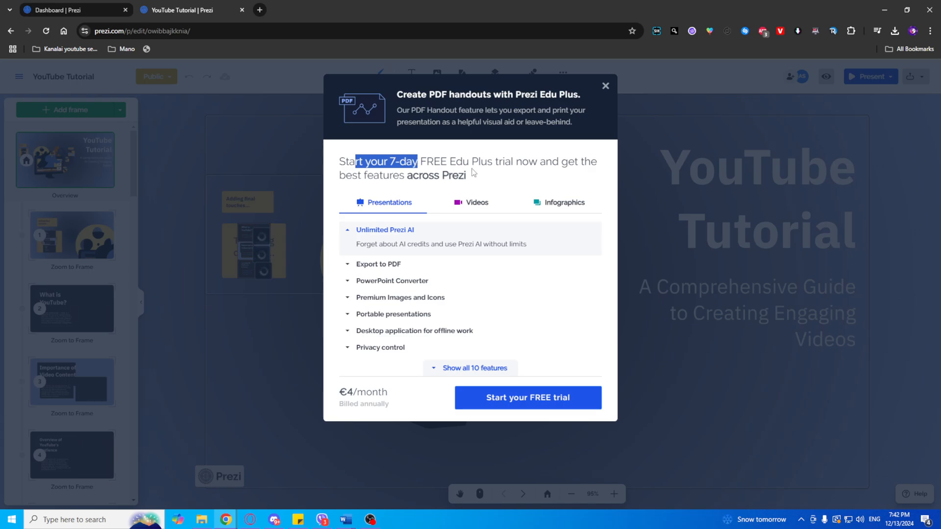
mouse_move(600, 174)
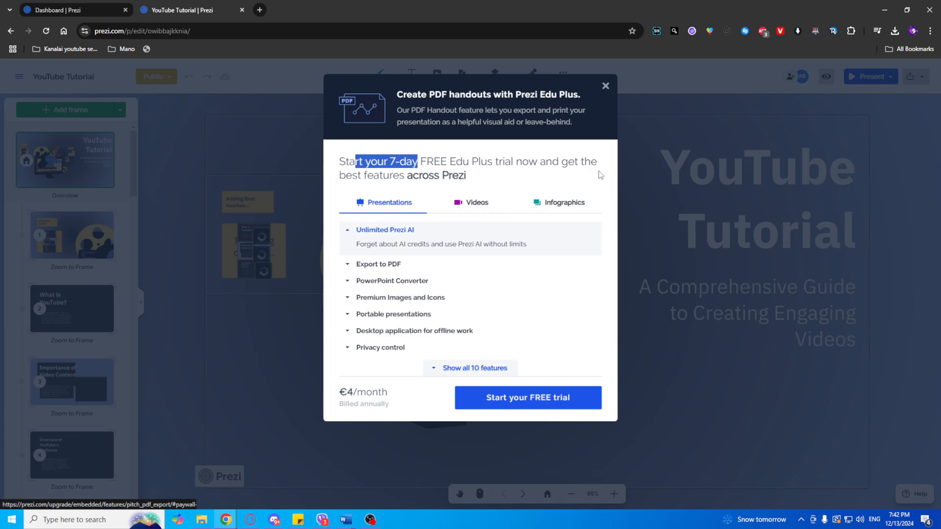
Step: Dismiss the Edu Plus offer and request a shareable link from the Share options
click(605, 85)
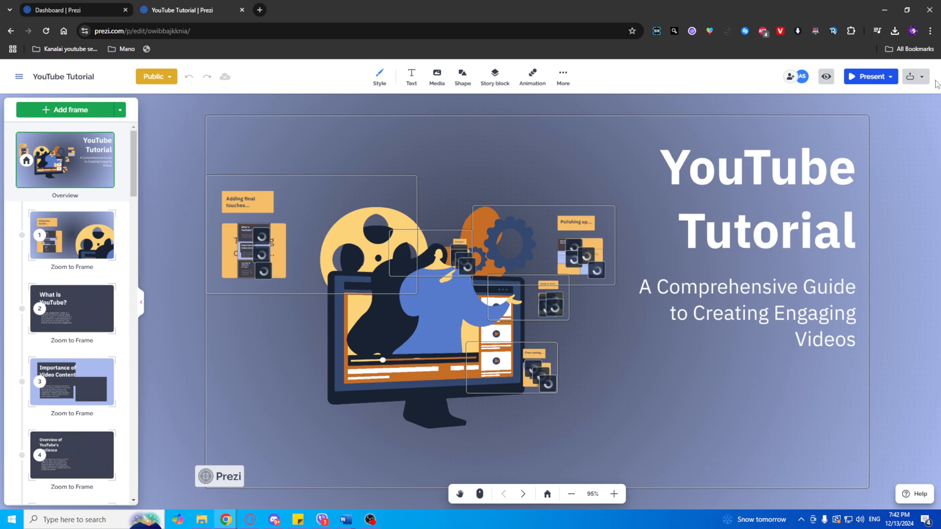
mouse_move(915, 77)
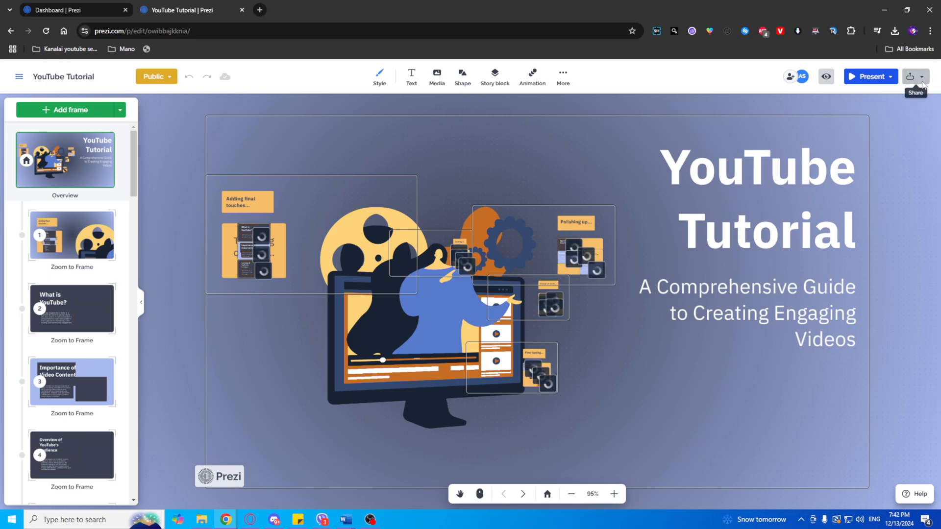
click(913, 77)
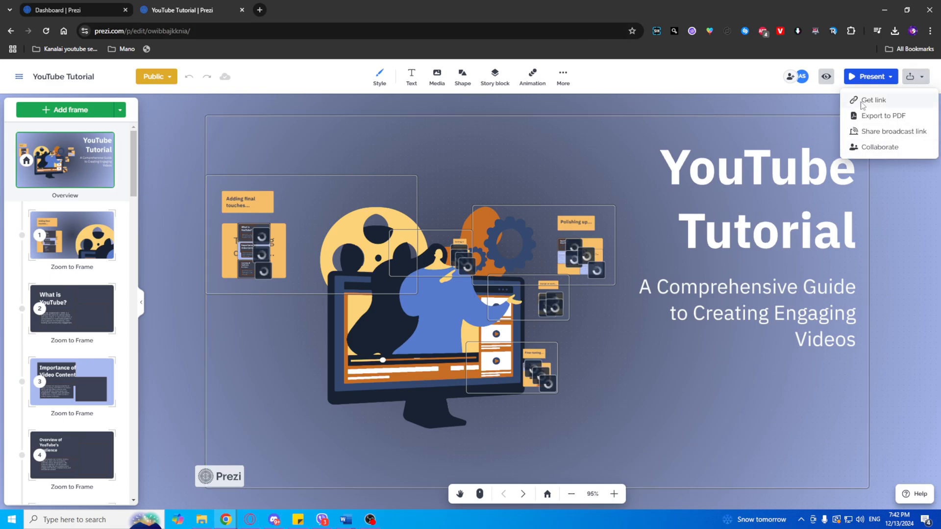
click(259, 10)
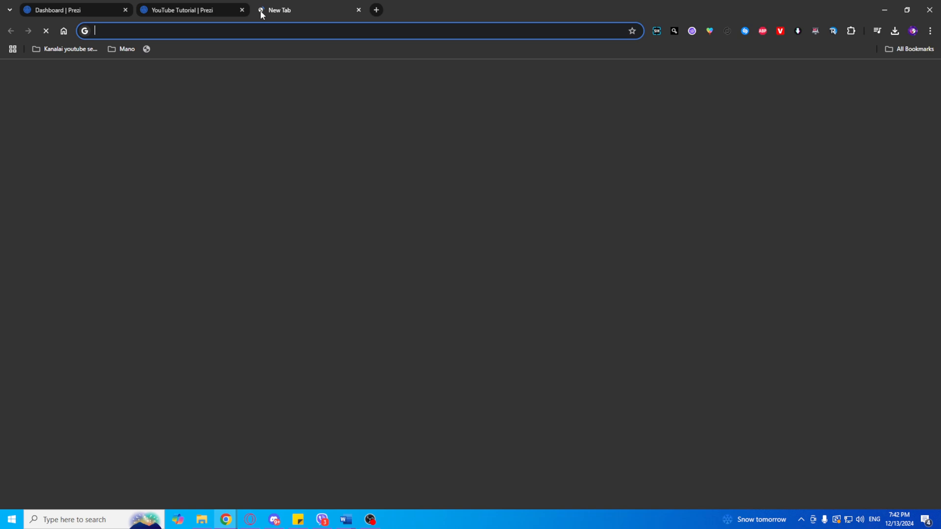
Step: Return to the YouTube Tutorial tab and close its empty View Links dialog
click(189, 10)
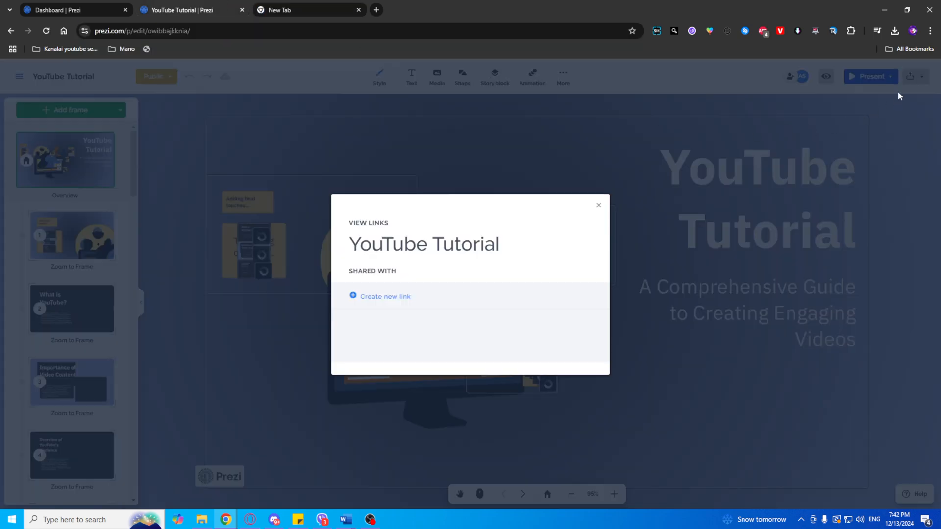
mouse_move(361, 261)
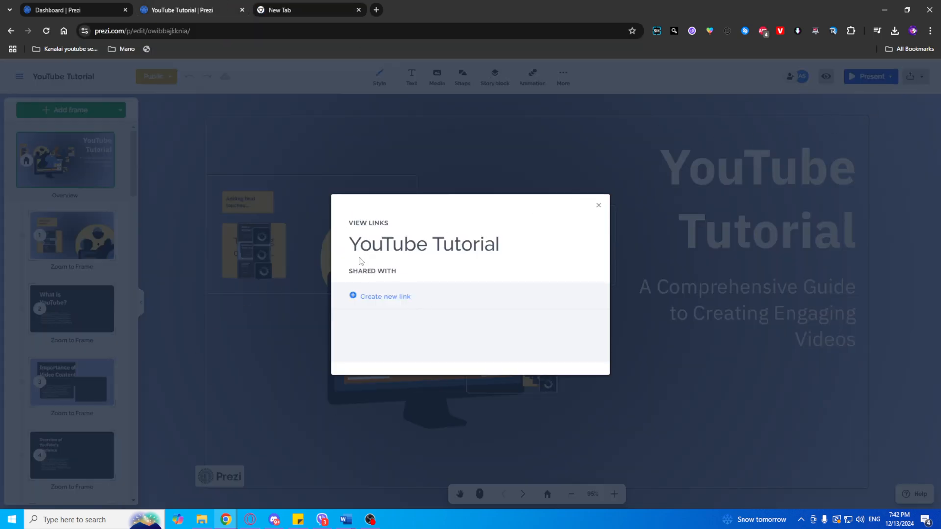
mouse_move(610, 215)
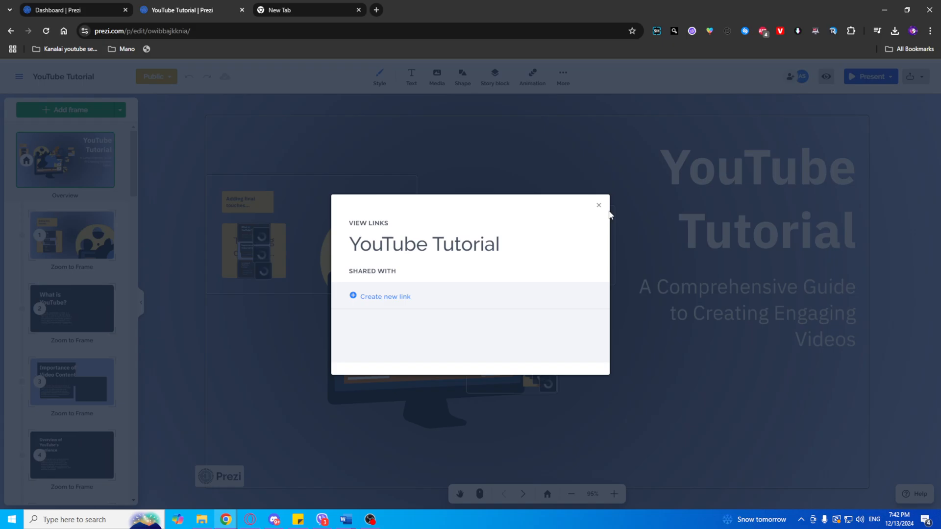
click(598, 205)
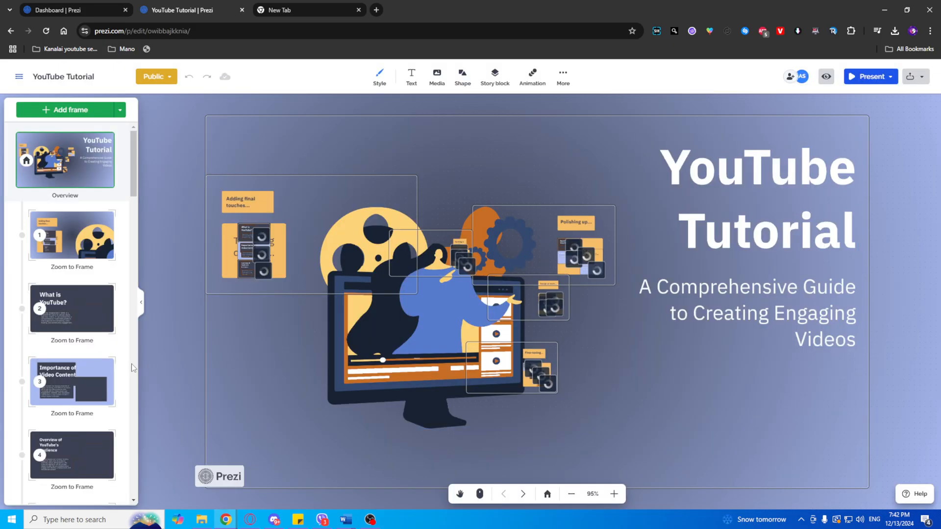